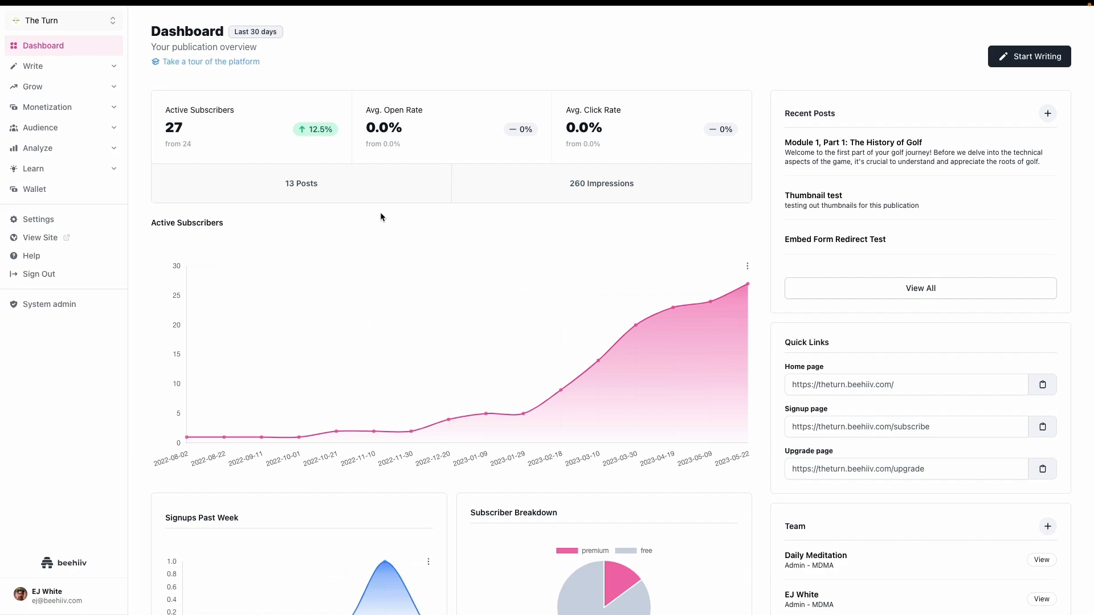
mouse_move(46, 224)
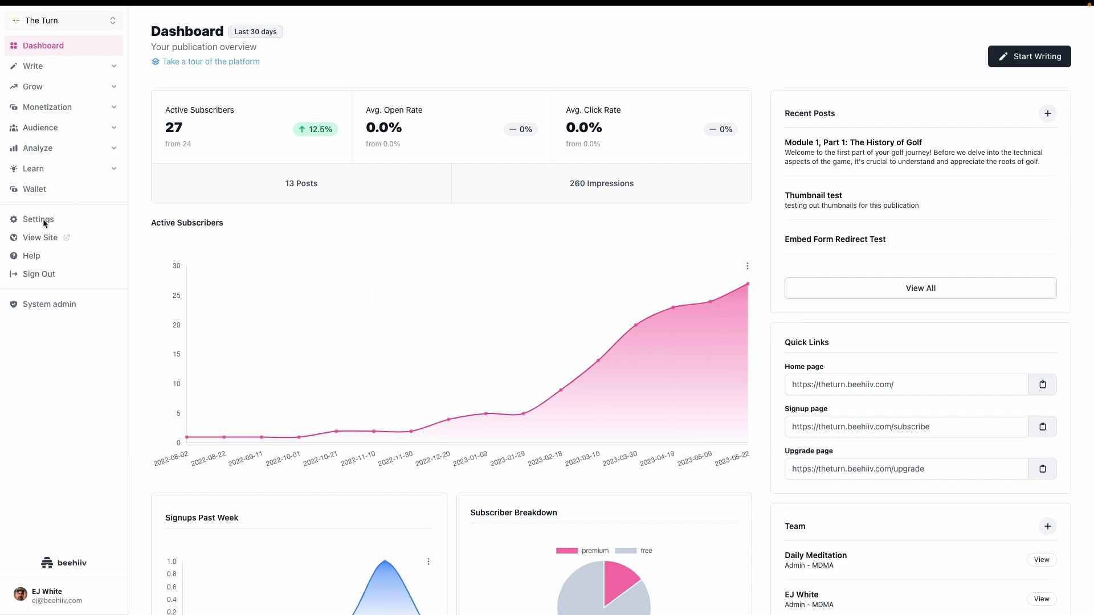
mouse_move(52, 225)
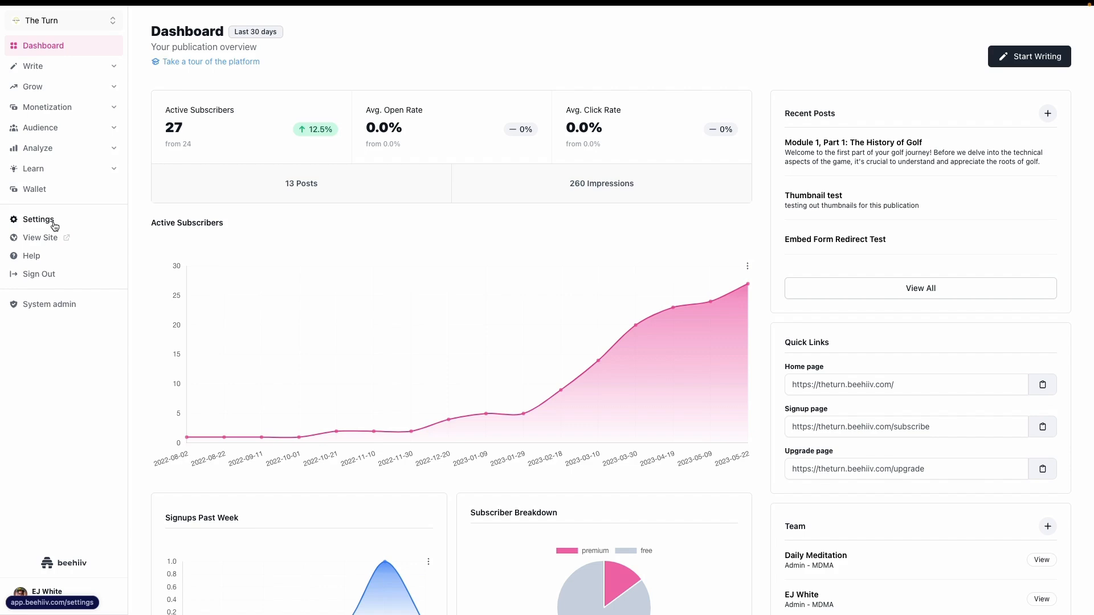
mouse_move(48, 225)
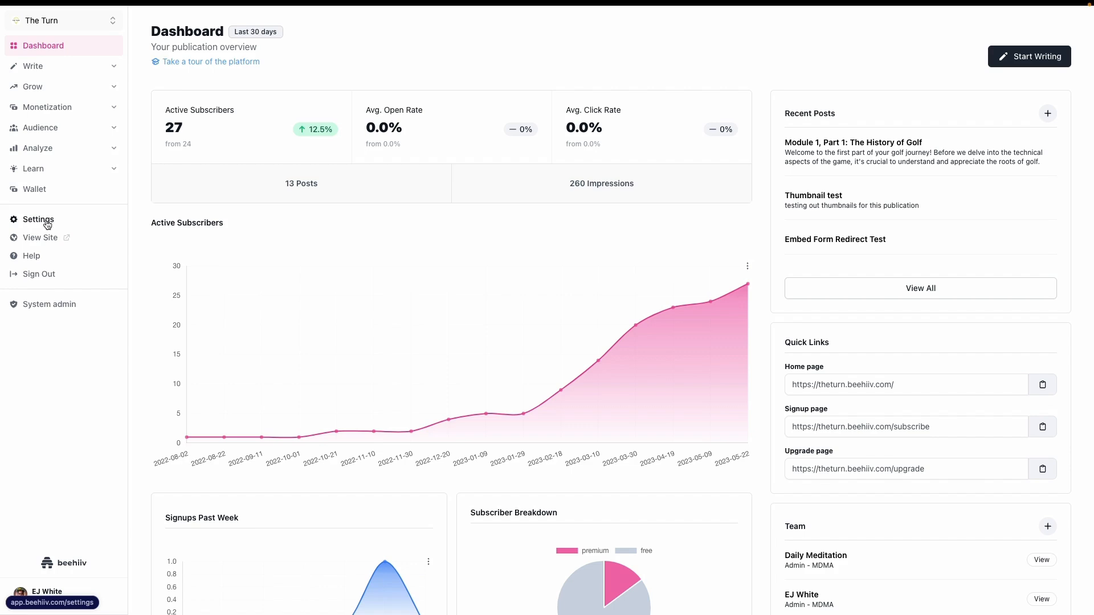
- Navigate to the Boosts settings showing the connected Stripe Express account with active transfers
click(38, 220)
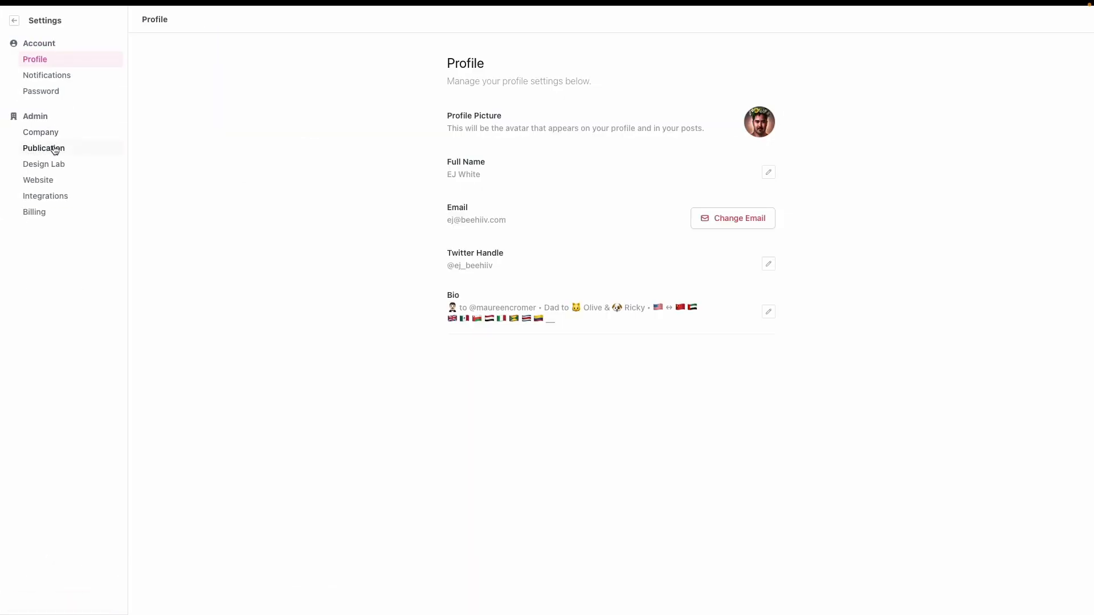
click(43, 148)
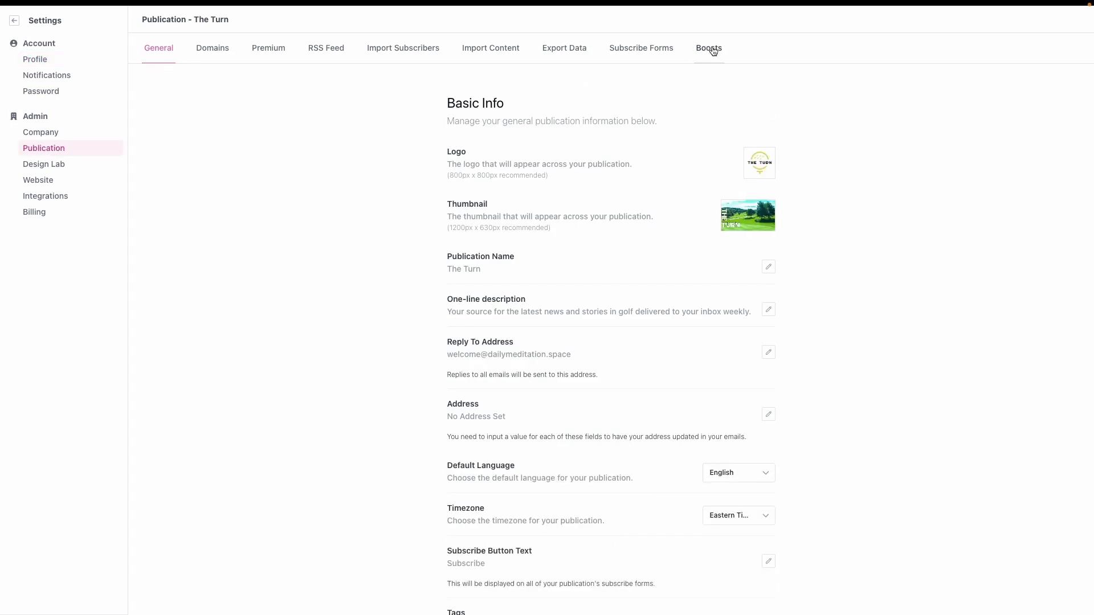
click(709, 48)
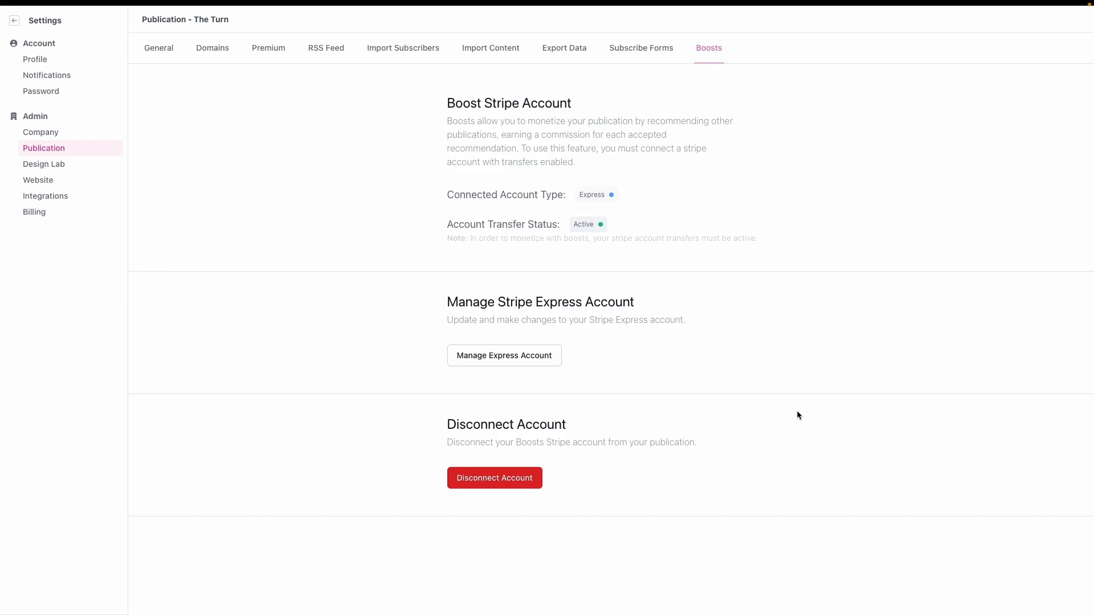
mouse_move(611, 194)
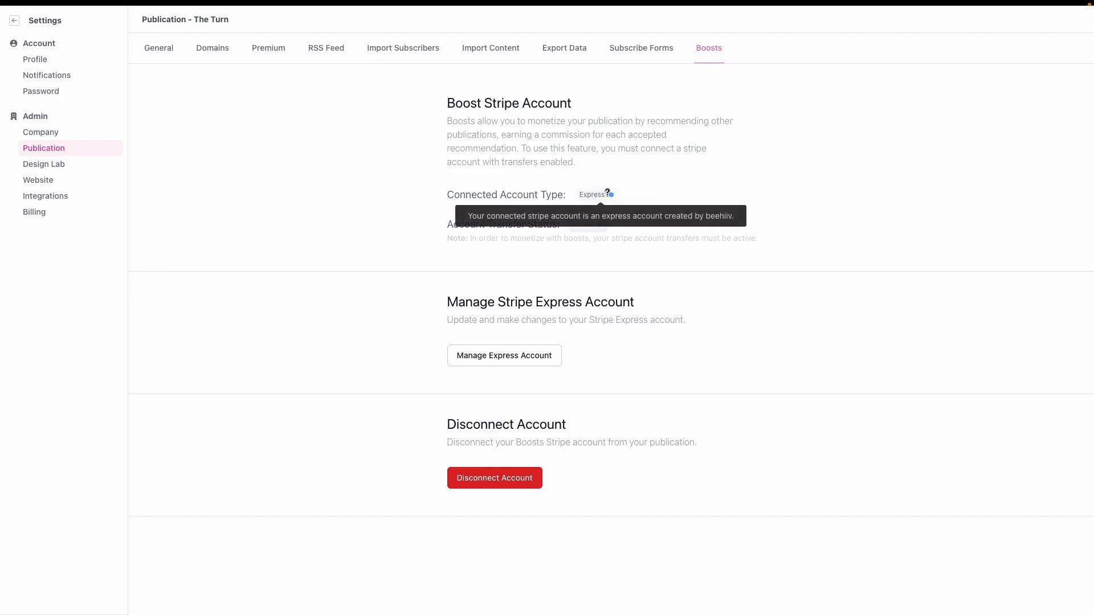
mouse_move(623, 223)
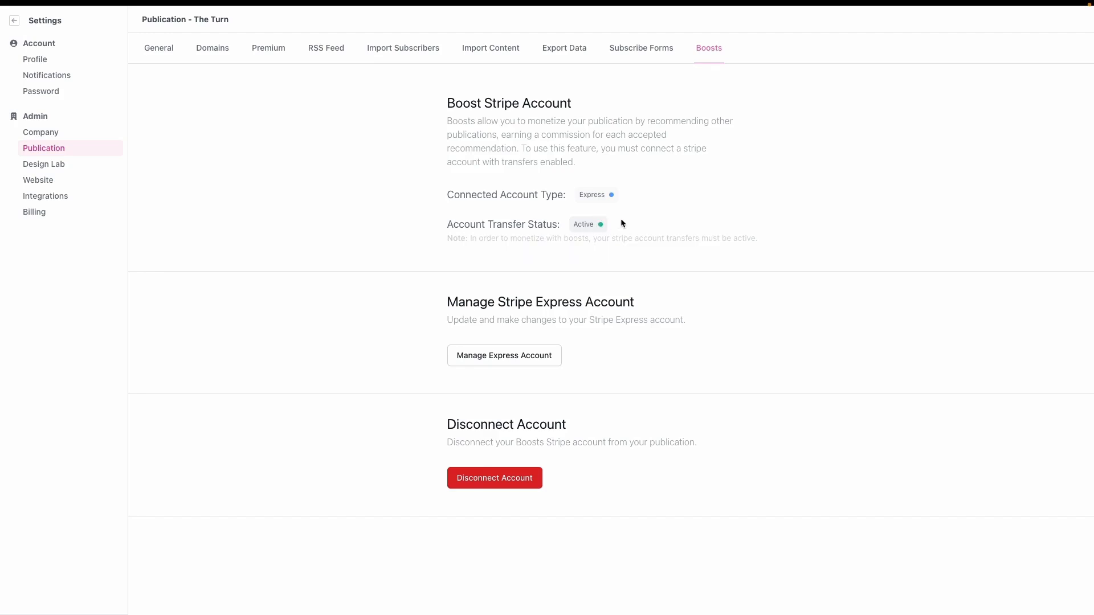
mouse_move(480, 356)
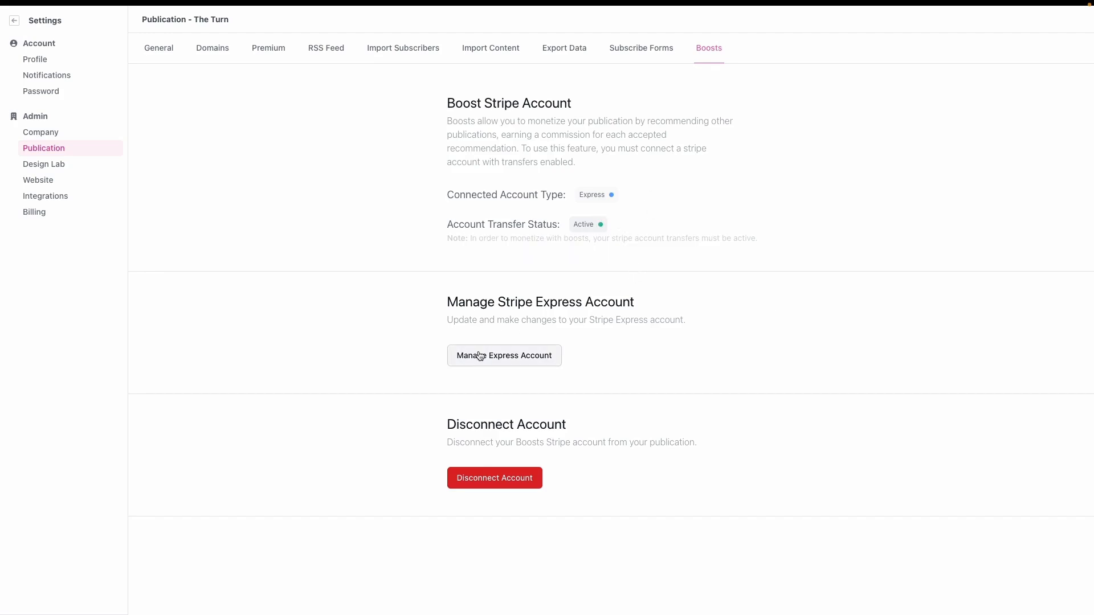
mouse_move(531, 341)
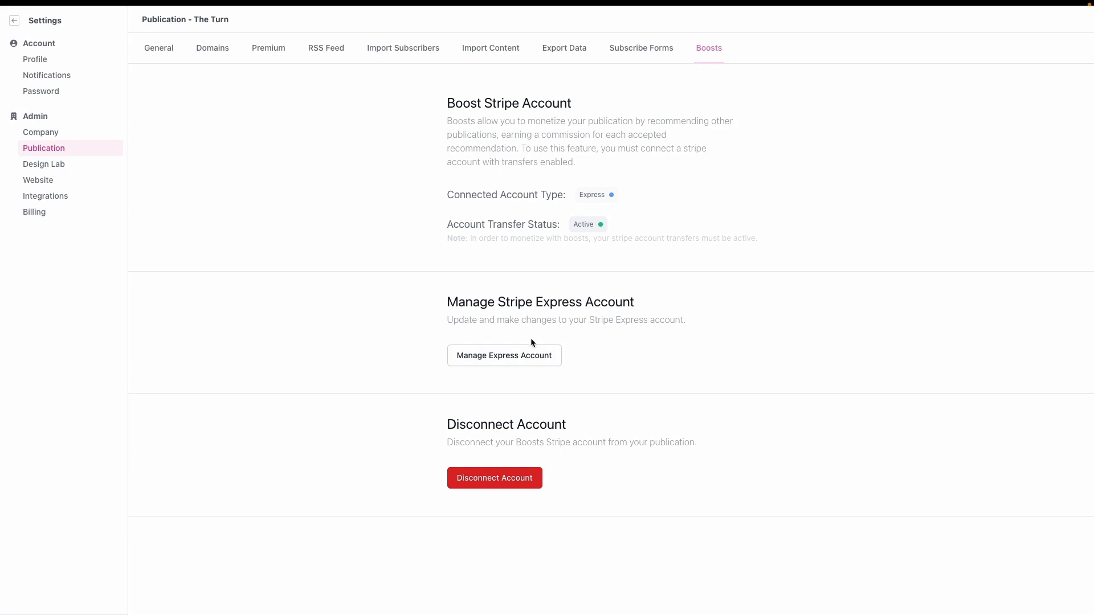
mouse_move(483, 485)
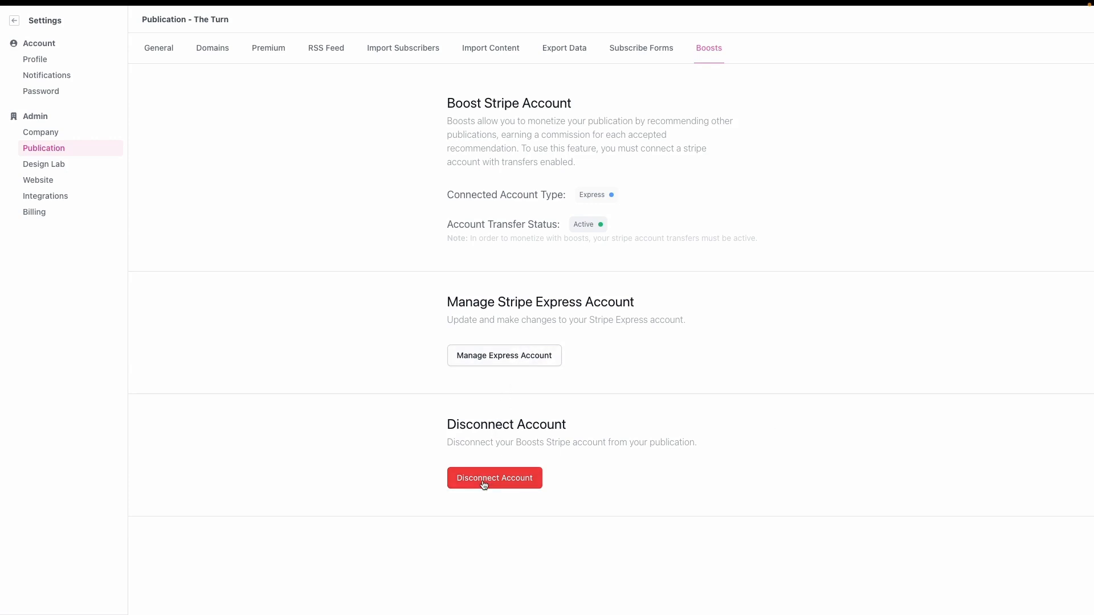